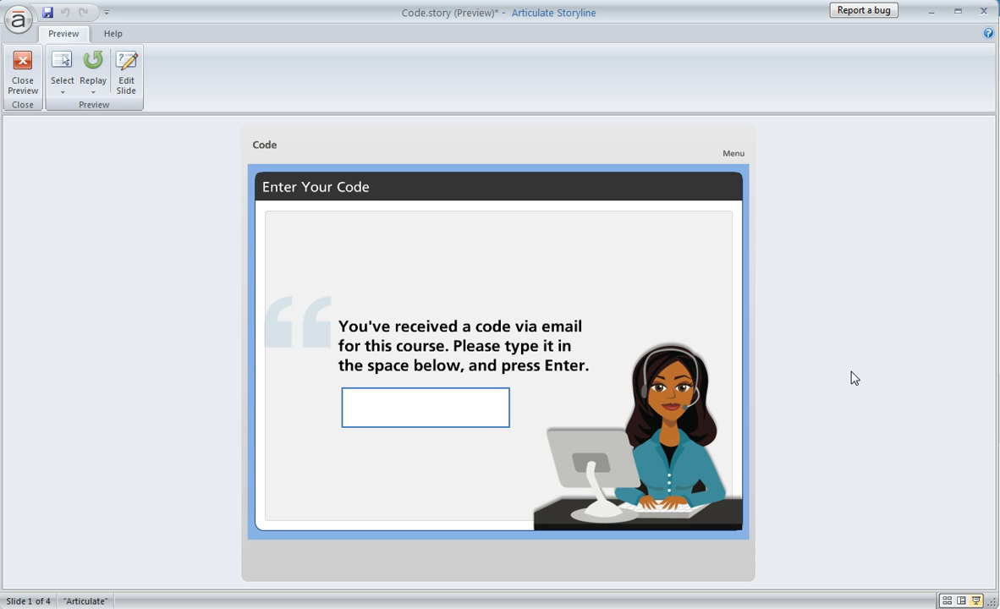
pyautogui.moveTo(294, 514)
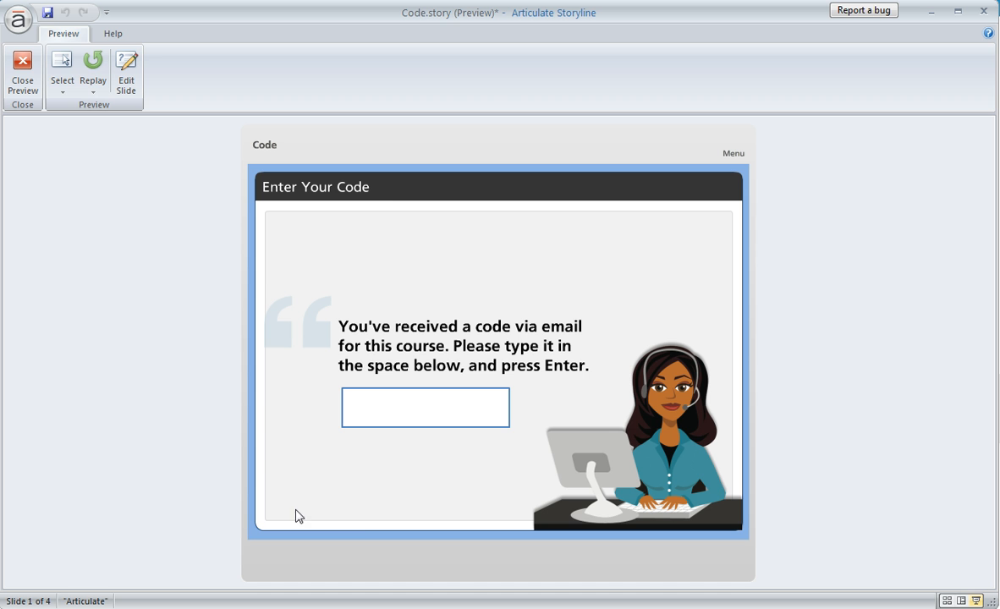
pyautogui.moveTo(362, 523)
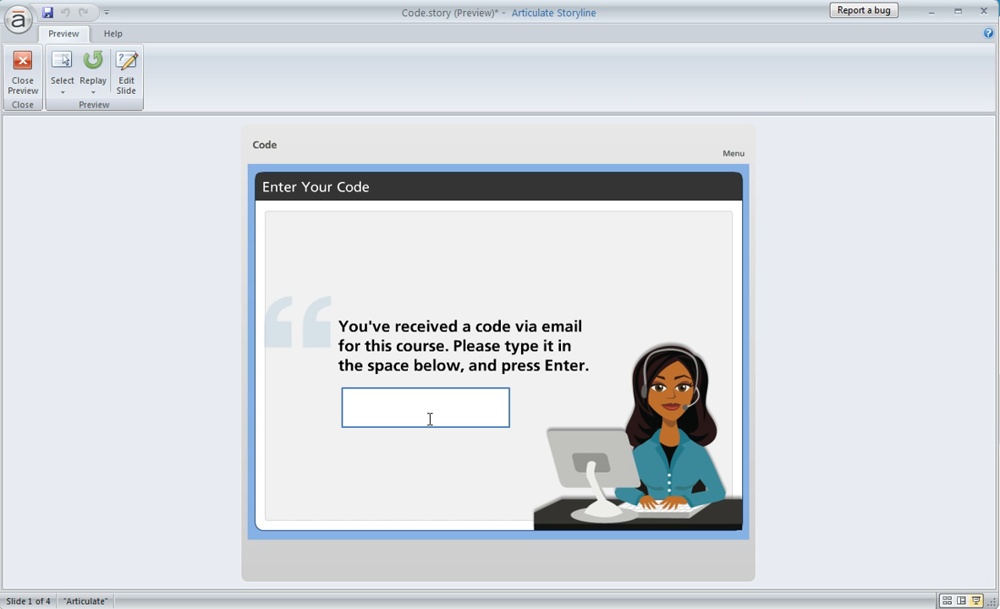
pyautogui.moveTo(379, 406)
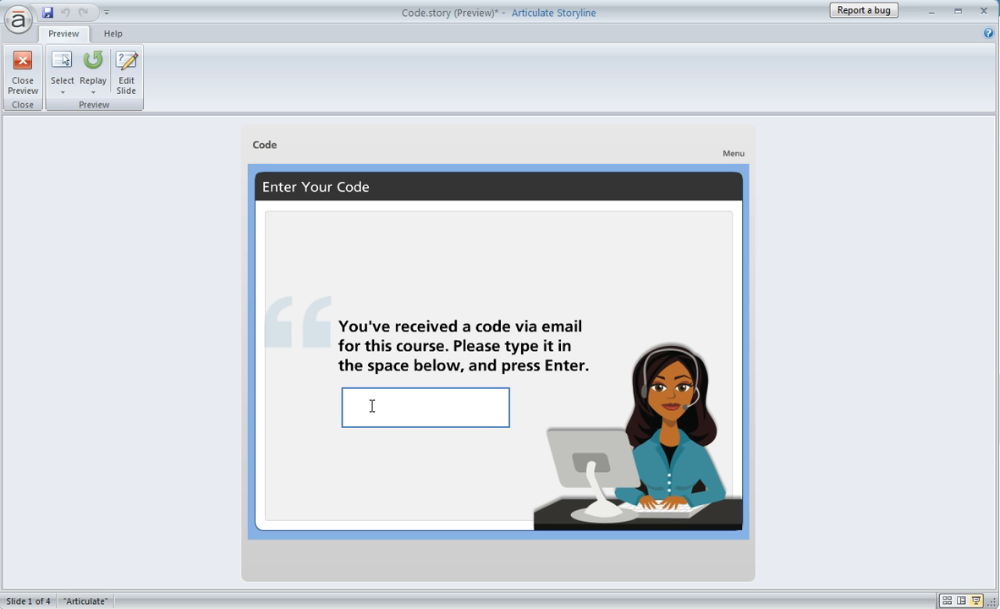
# Enter the code 'first' in the preview to reach Content Path #1 and the wrap-up slide
pyautogui.write('first')
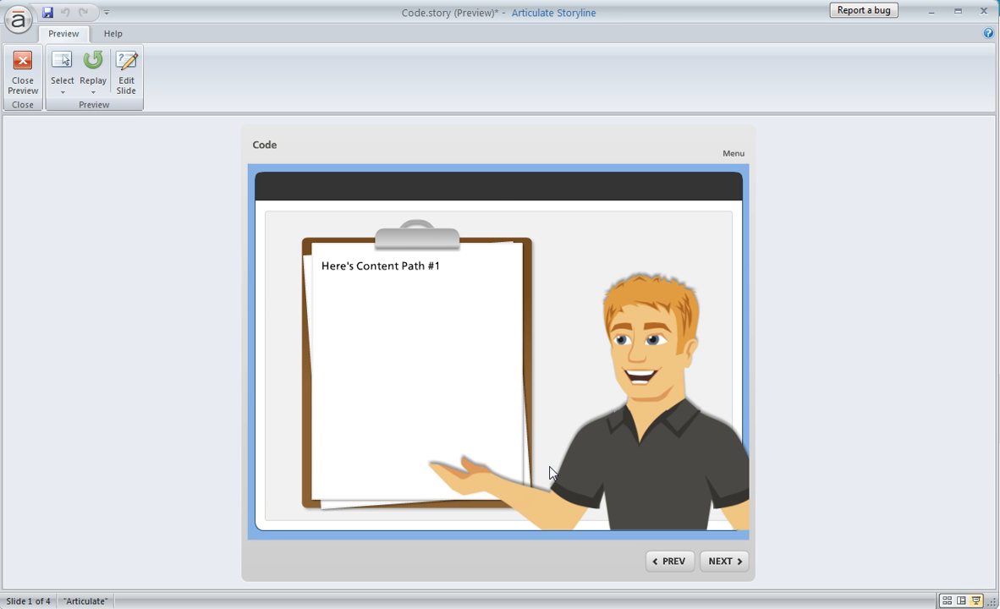
pyautogui.moveTo(400, 311)
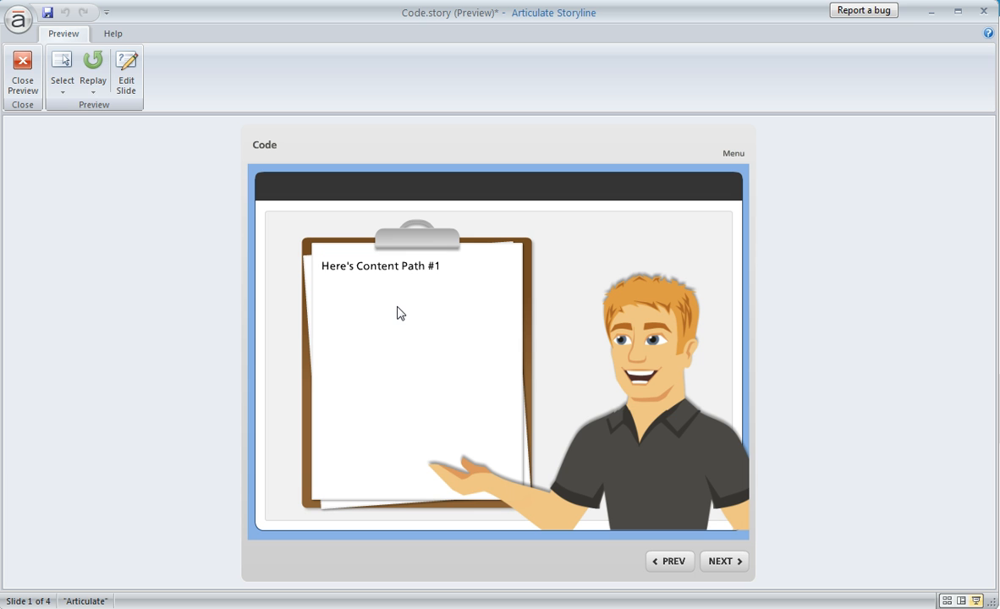
pyautogui.moveTo(482, 304)
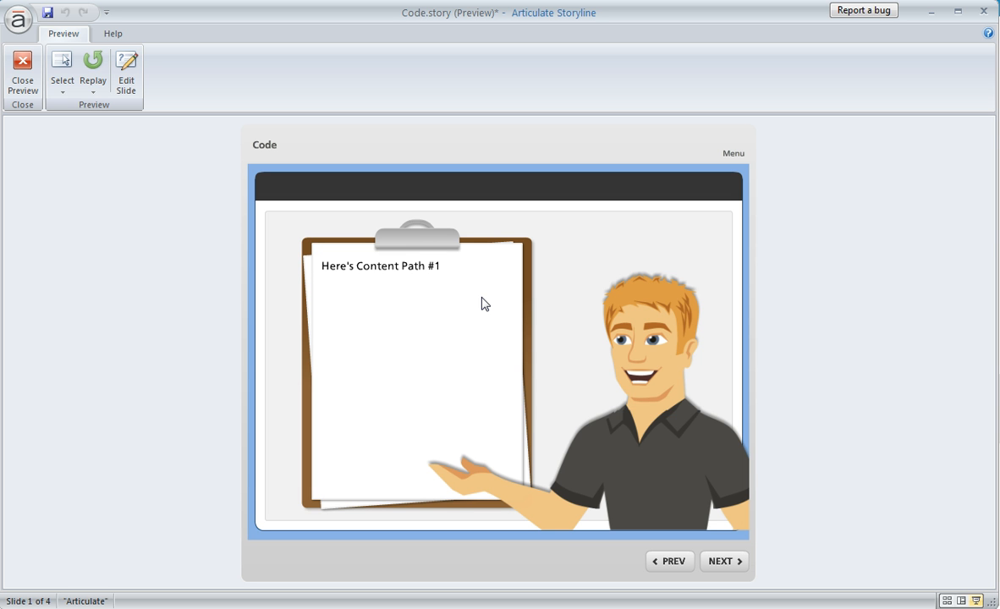
pyautogui.moveTo(514, 308)
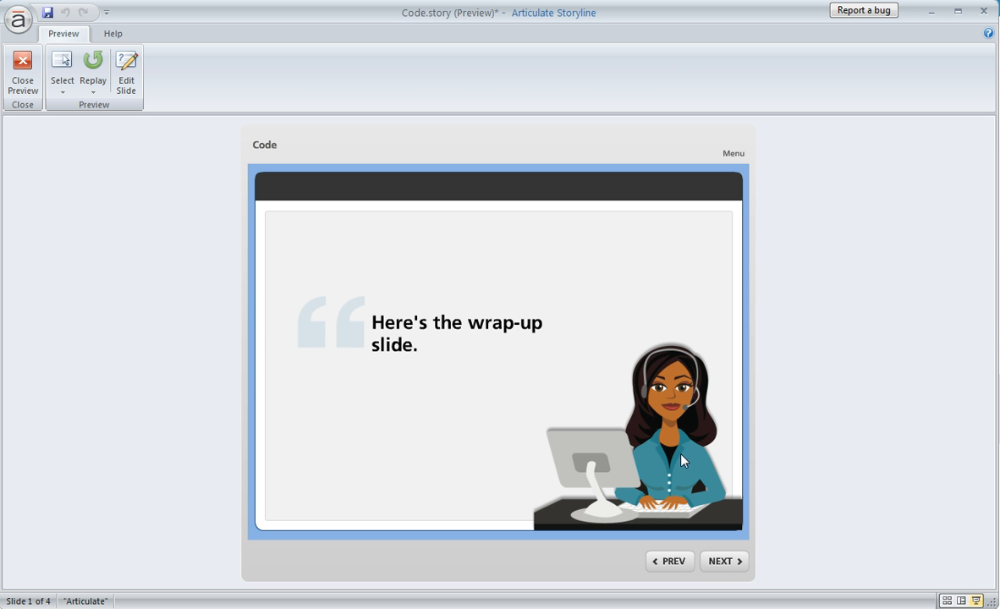
pyautogui.moveTo(467, 432)
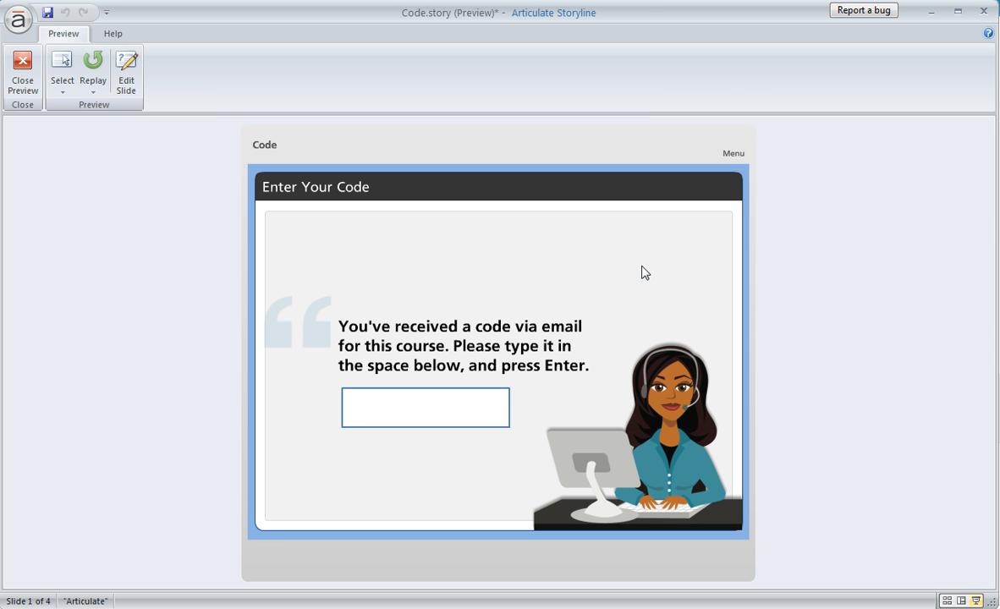
# Enter the code 'second' in the preview to reach Content Path #2 and the wrap-up slide
pyautogui.click(365, 408)
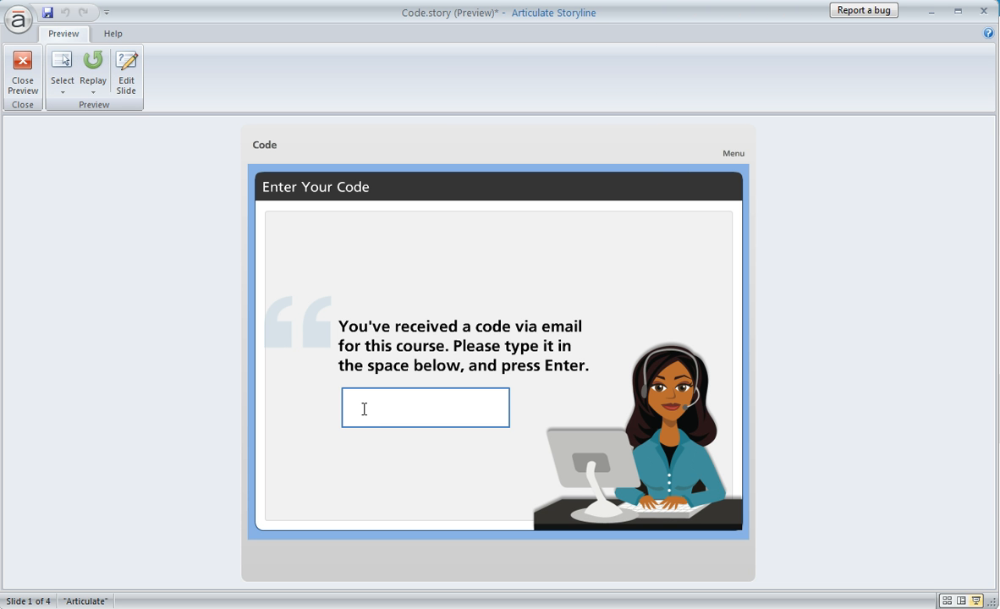
pyautogui.write('s')
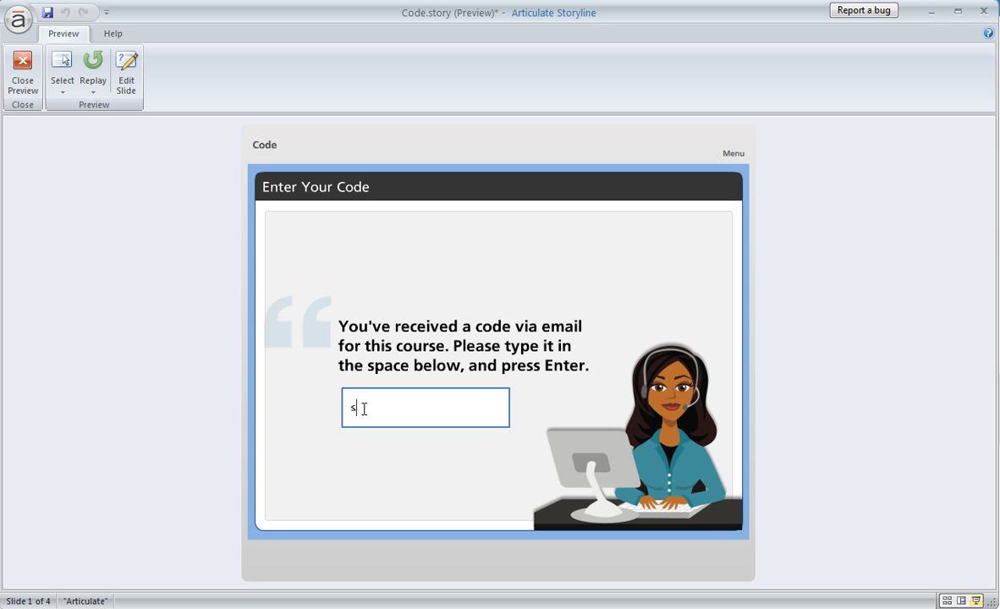
pyautogui.write('econd')
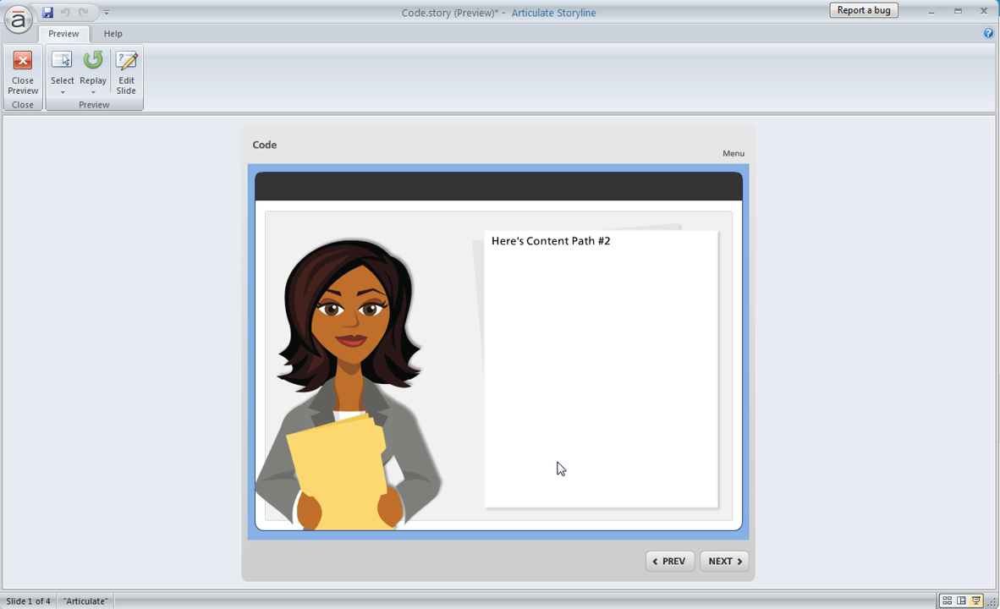
pyautogui.moveTo(546, 305)
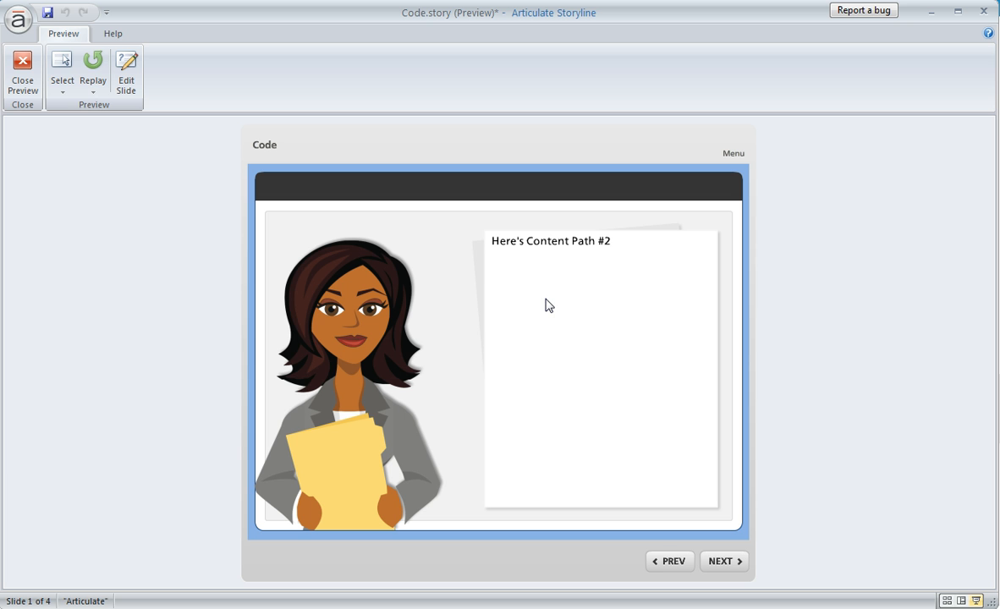
pyautogui.moveTo(612, 441)
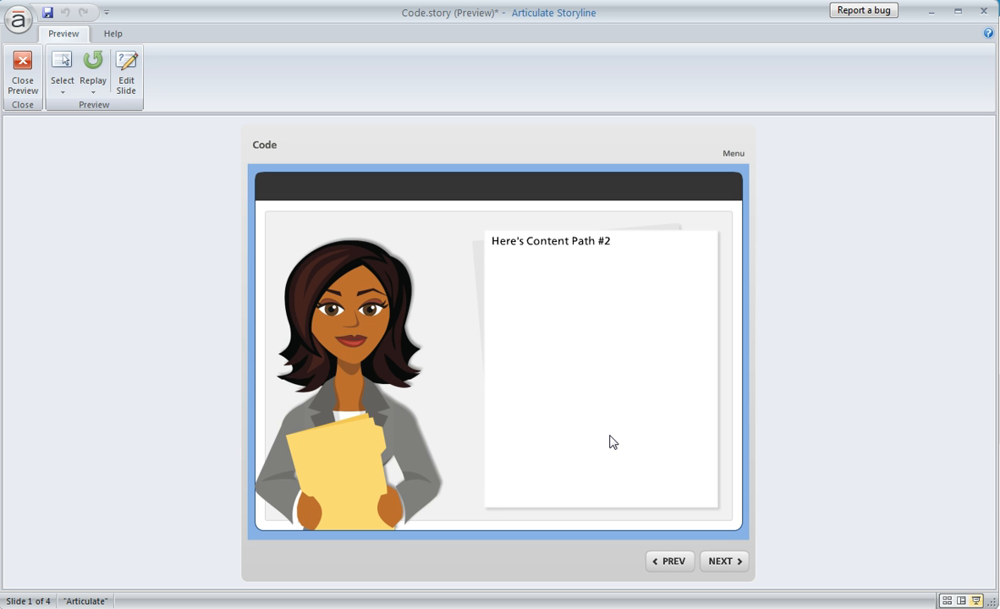
pyautogui.moveTo(738, 565)
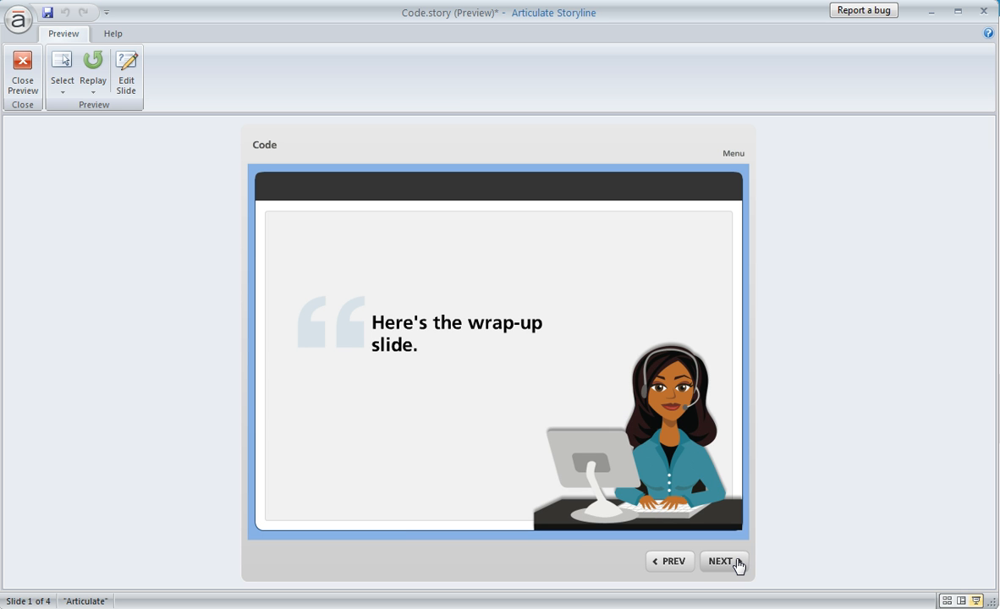
pyautogui.moveTo(198, 220)
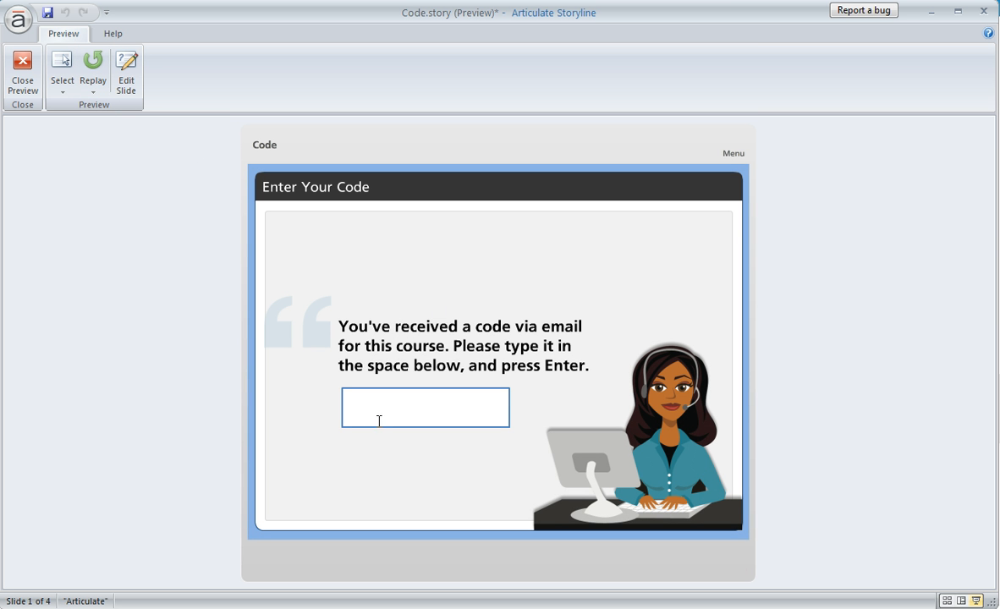
# Enter the invalid code 'fdsafds' in the preview to trigger the Oops valid-code message
pyautogui.write('fdsafds')
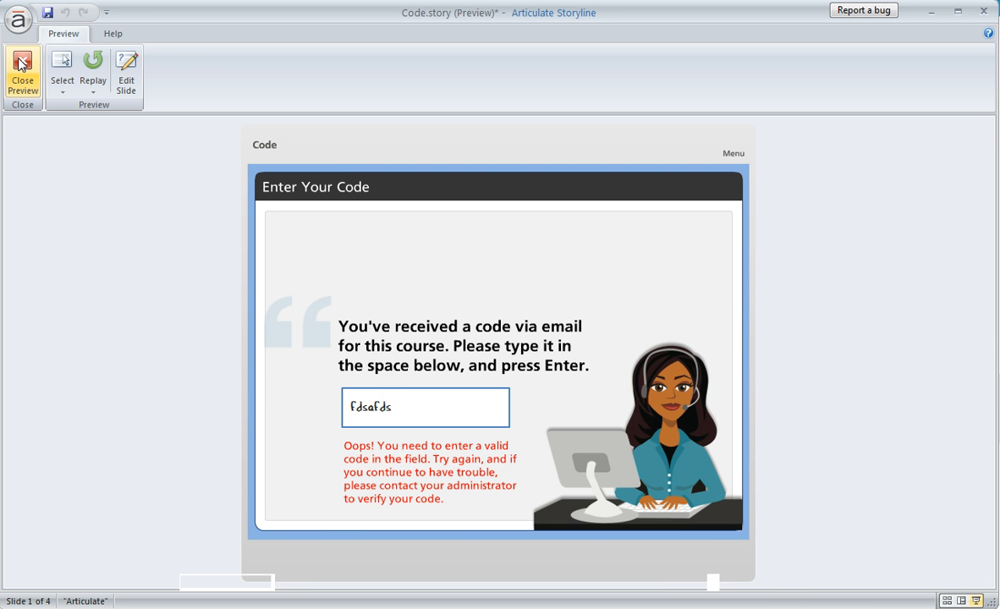
# Close the preview and view the Insert Data Entry list with the Text Entry object
pyautogui.click(24, 66)
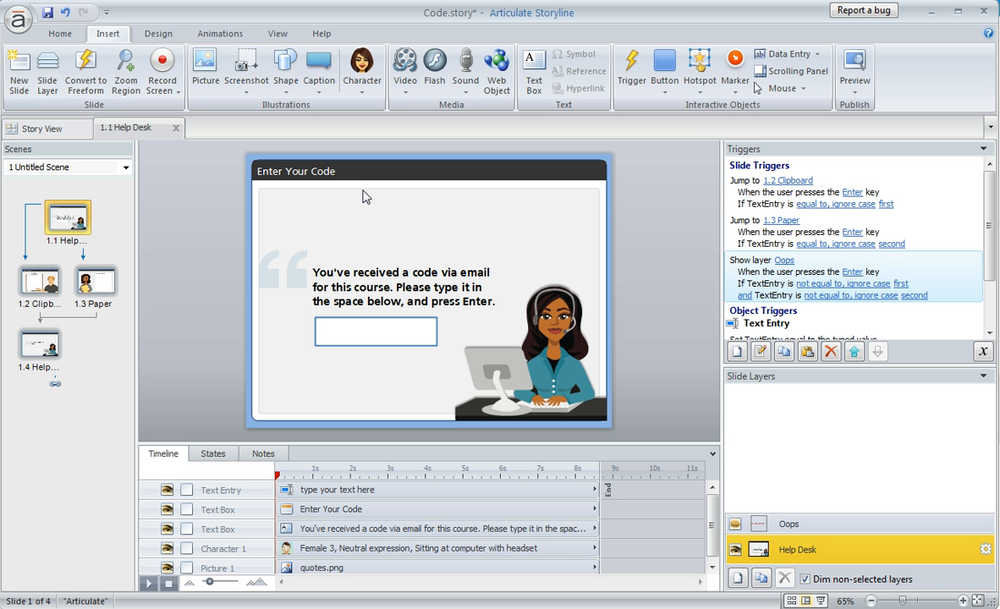
pyautogui.moveTo(414, 319)
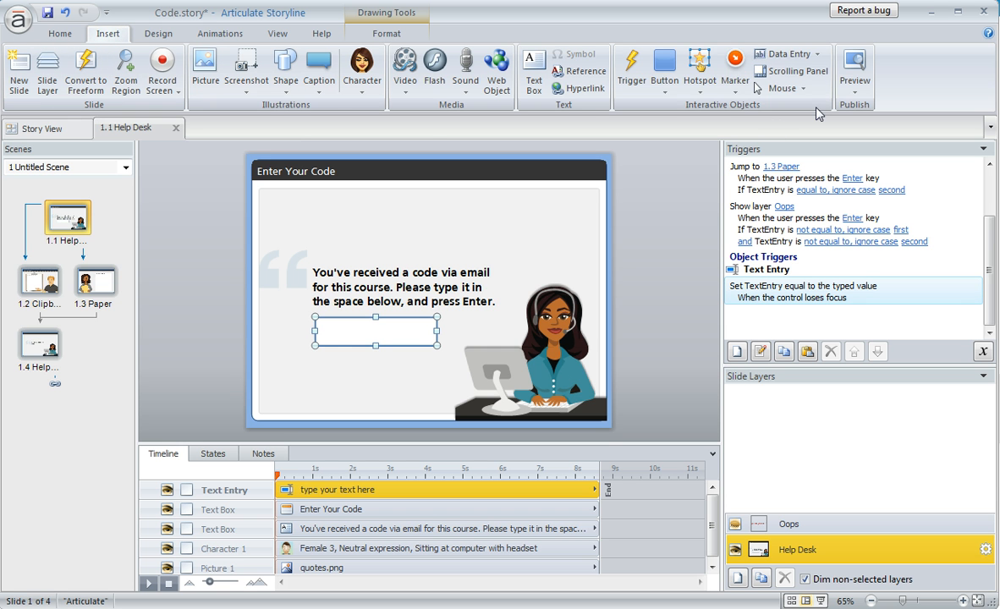
pyautogui.click(789, 54)
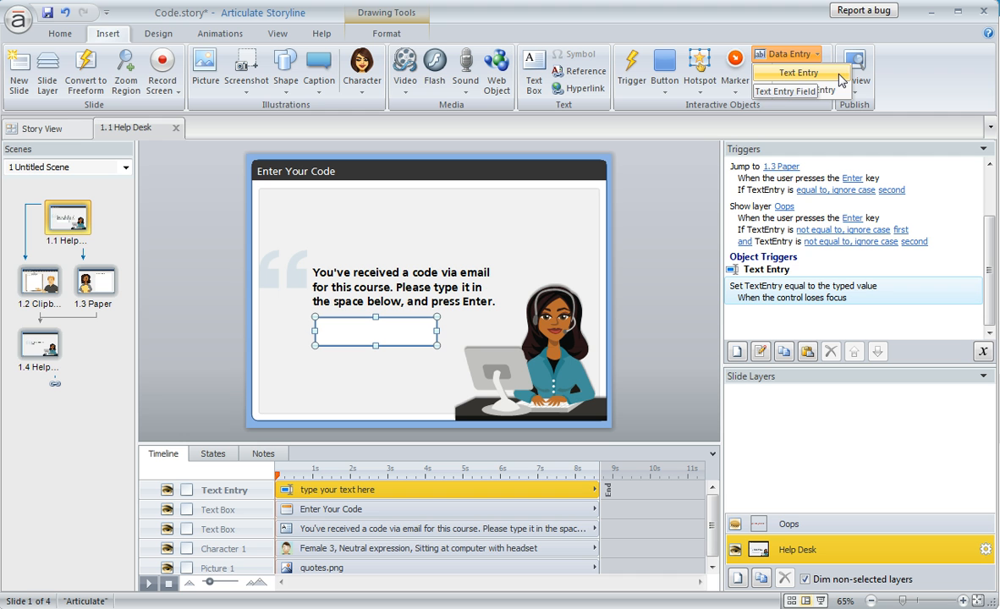
pyautogui.moveTo(808, 89)
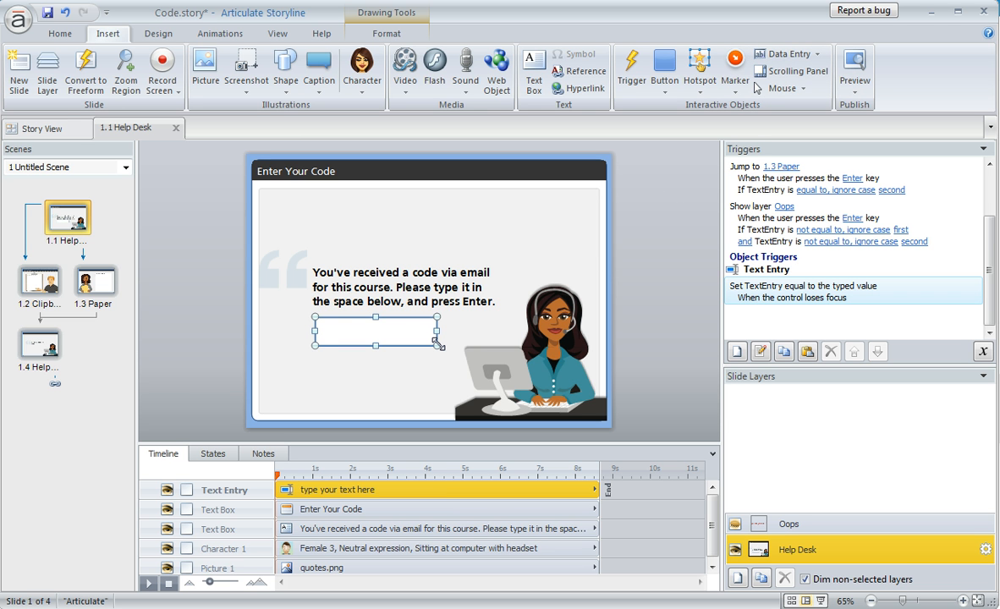
pyautogui.moveTo(931, 290)
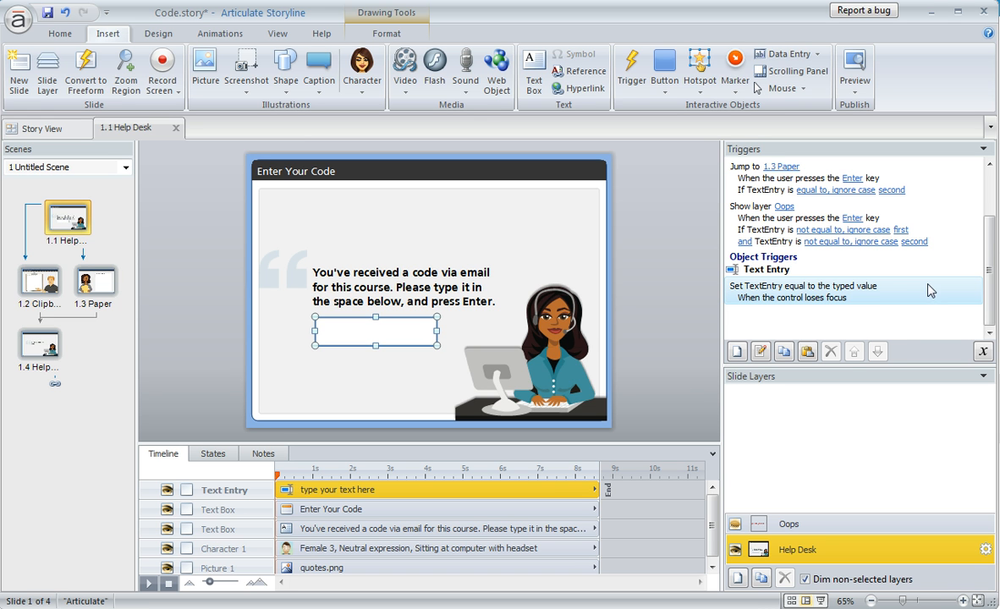
pyautogui.moveTo(890, 301)
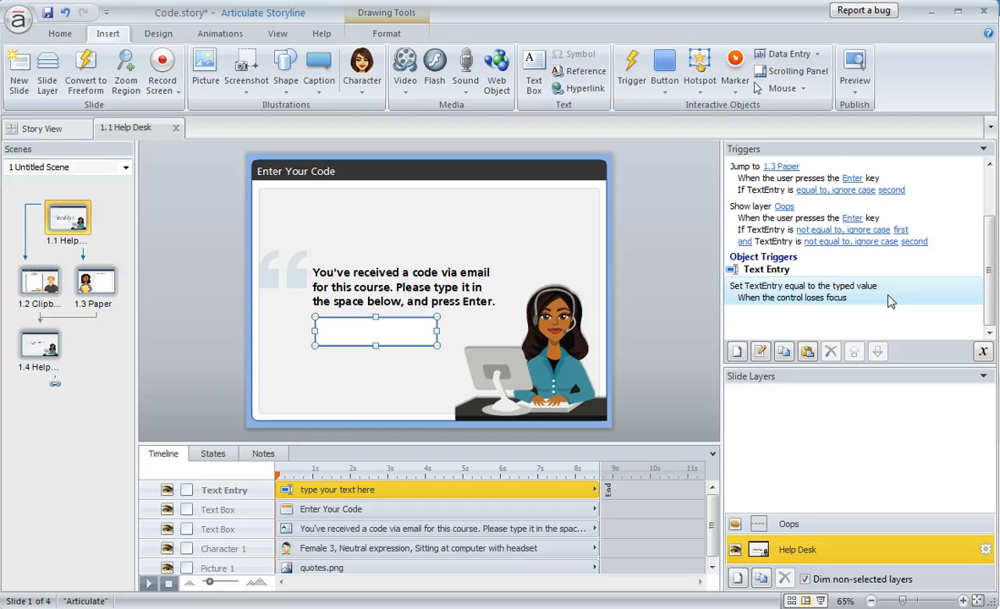
pyautogui.moveTo(900, 294)
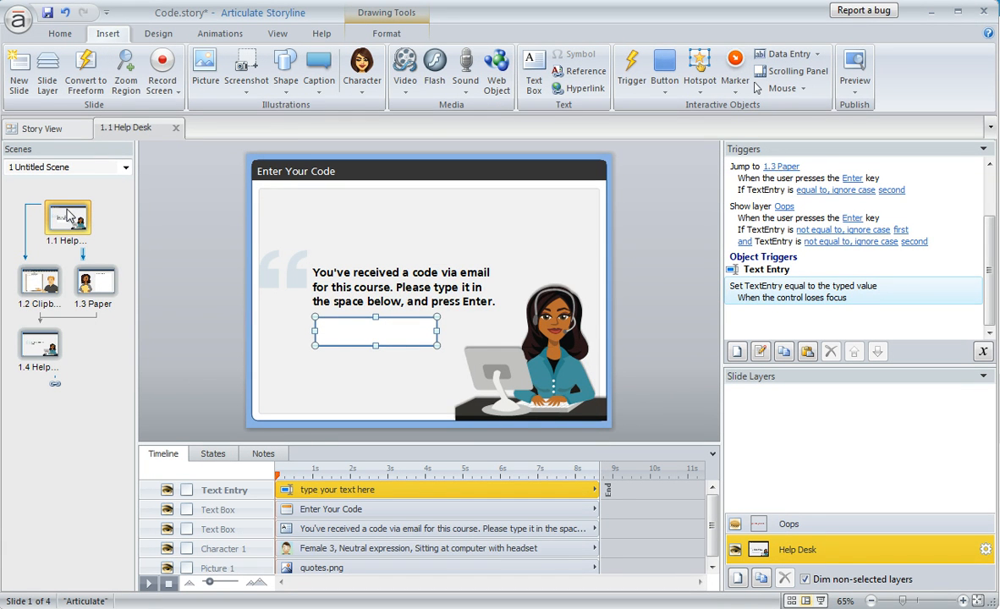
pyautogui.moveTo(41, 281)
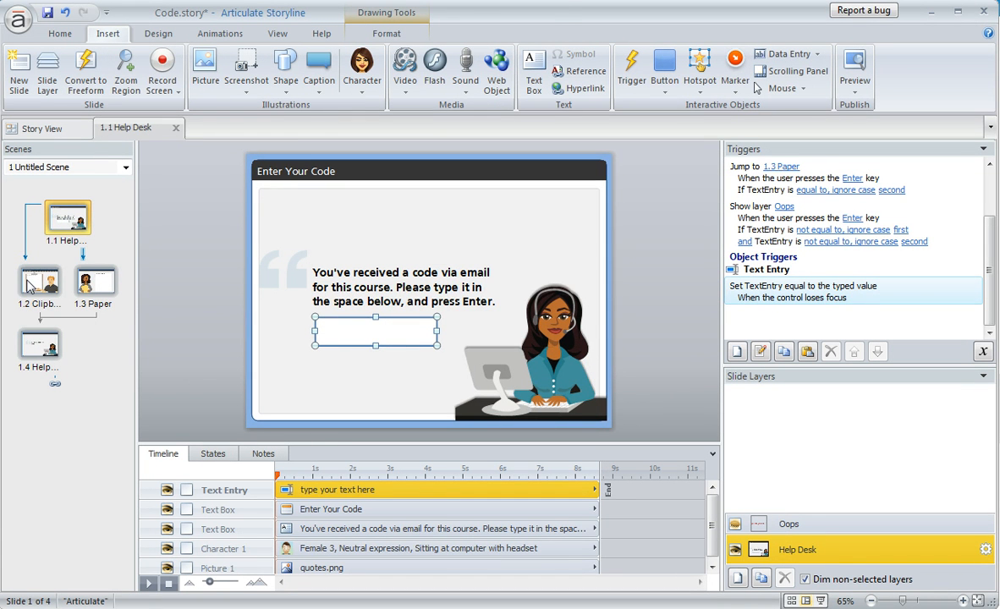
# Select slide 1.2 Clipboard in the Scenes panel to edit Content Path #1
pyautogui.click(39, 284)
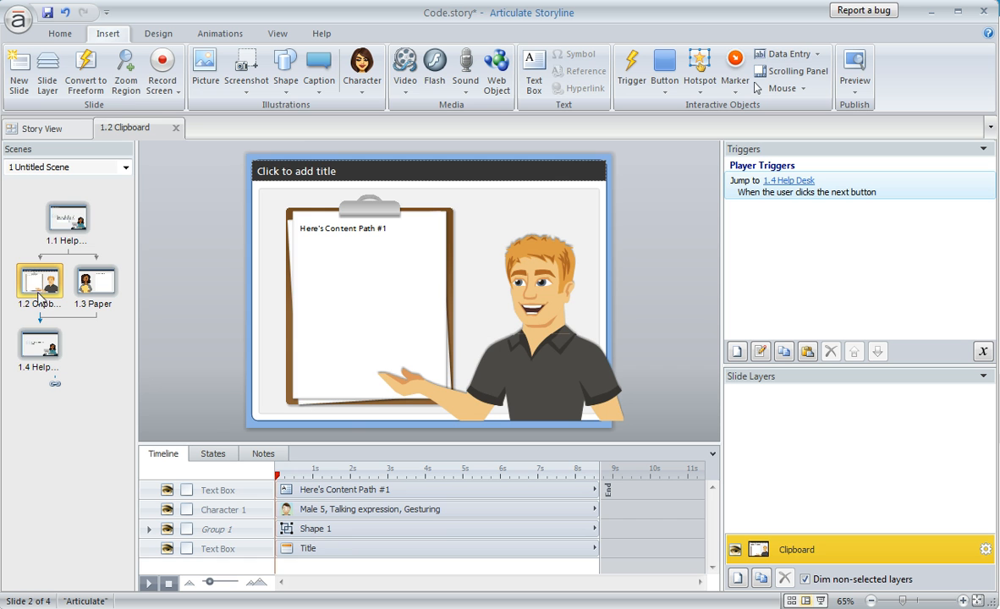
pyautogui.moveTo(109, 285)
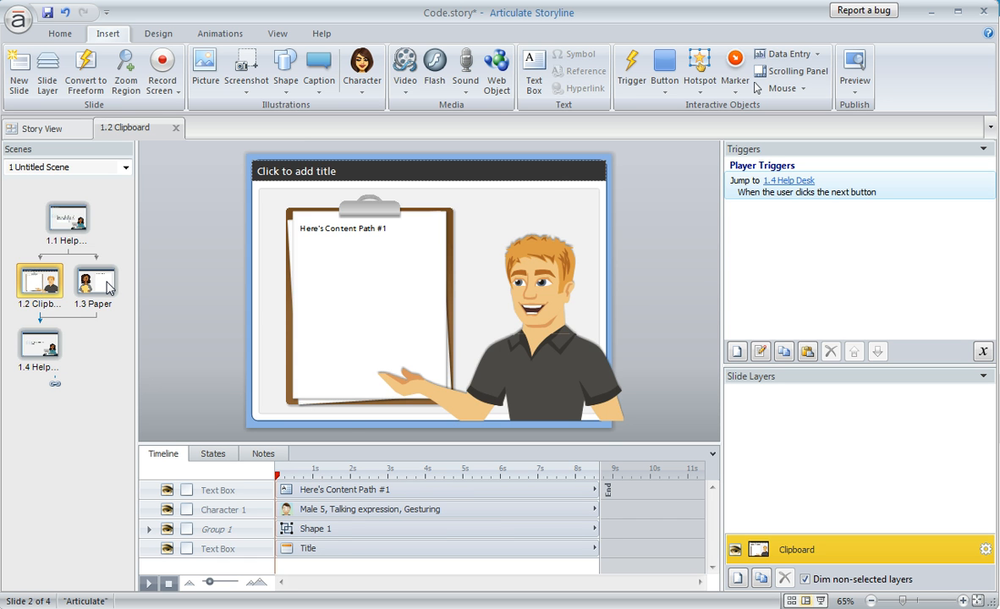
# View slide 1.3 Paper, return to 1.1 Help Desk and show its slide properties
pyautogui.click(95, 281)
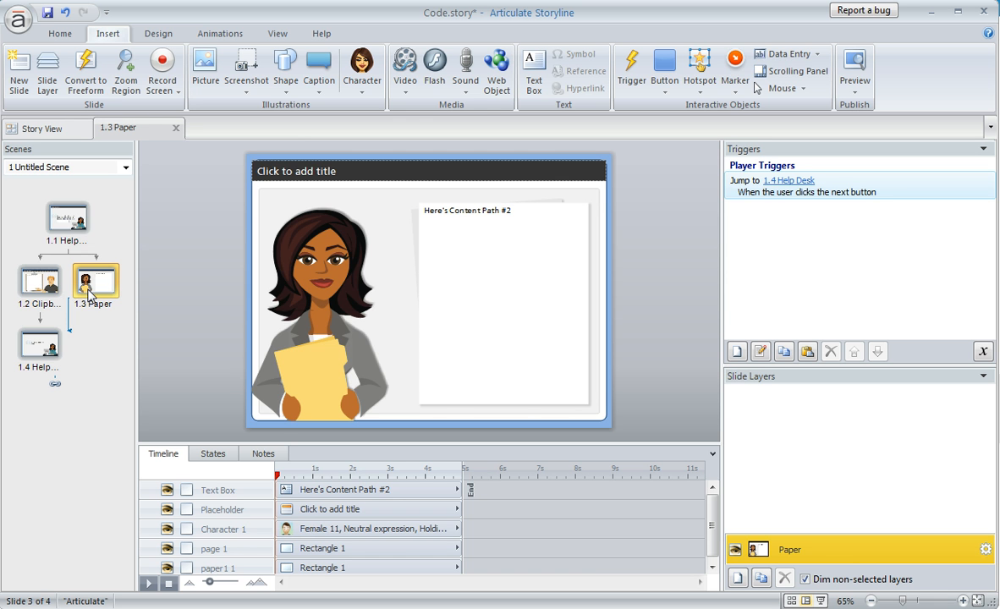
pyautogui.click(67, 227)
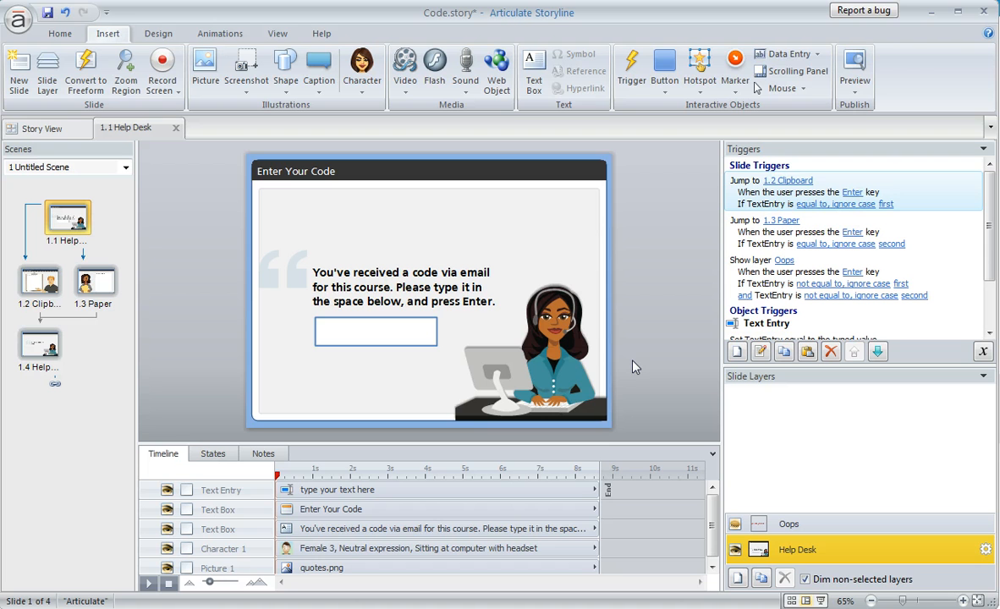
pyautogui.moveTo(511, 382)
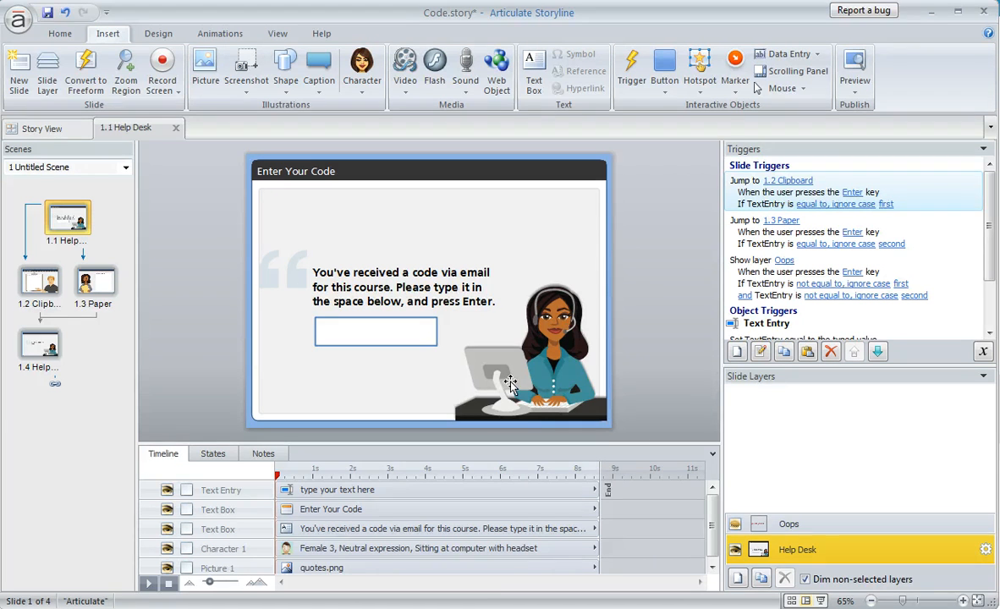
pyautogui.click(983, 567)
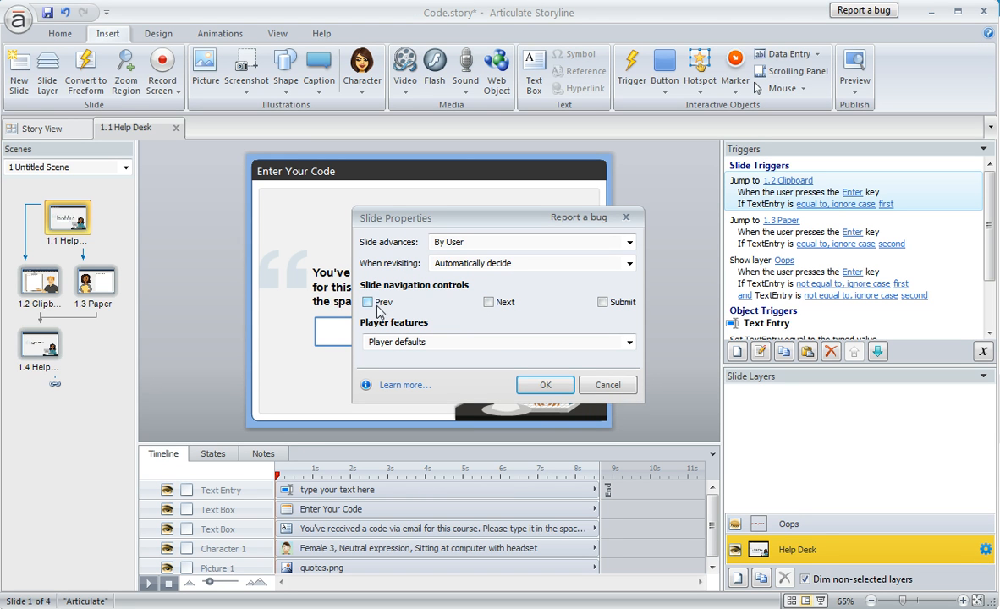
pyautogui.click(545, 386)
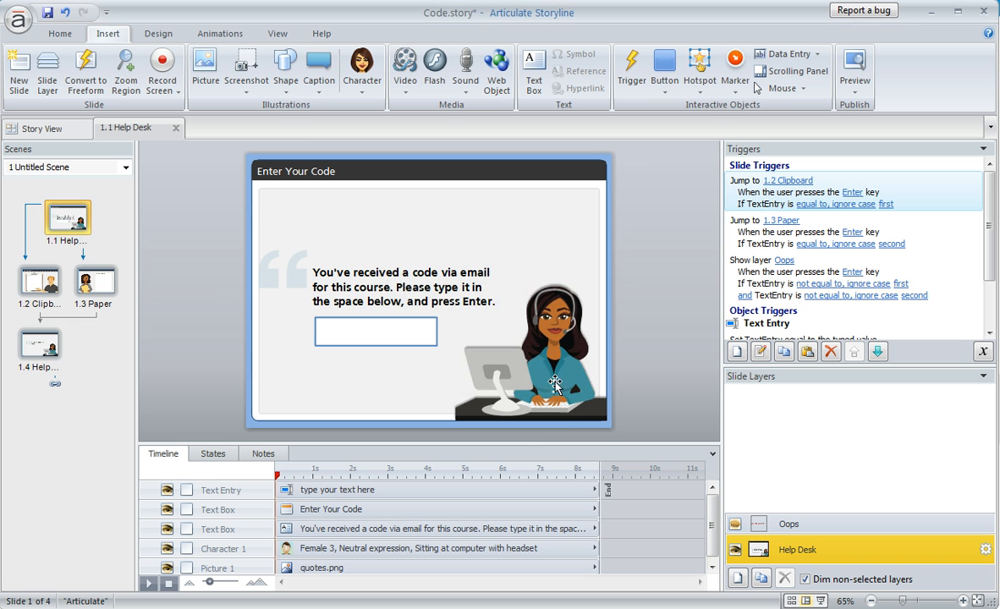
pyautogui.moveTo(391, 359)
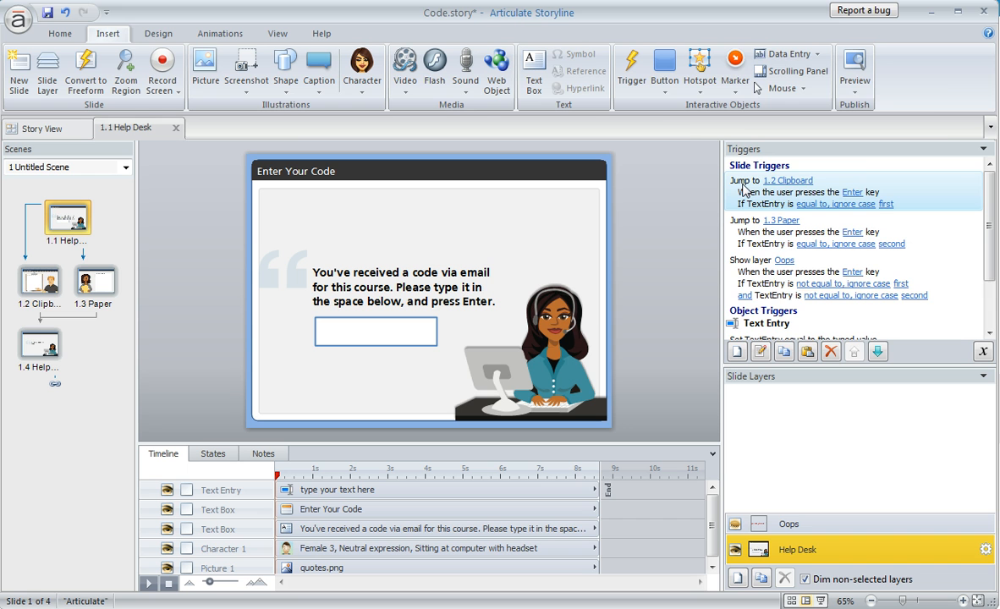
pyautogui.doubleClick(766, 193)
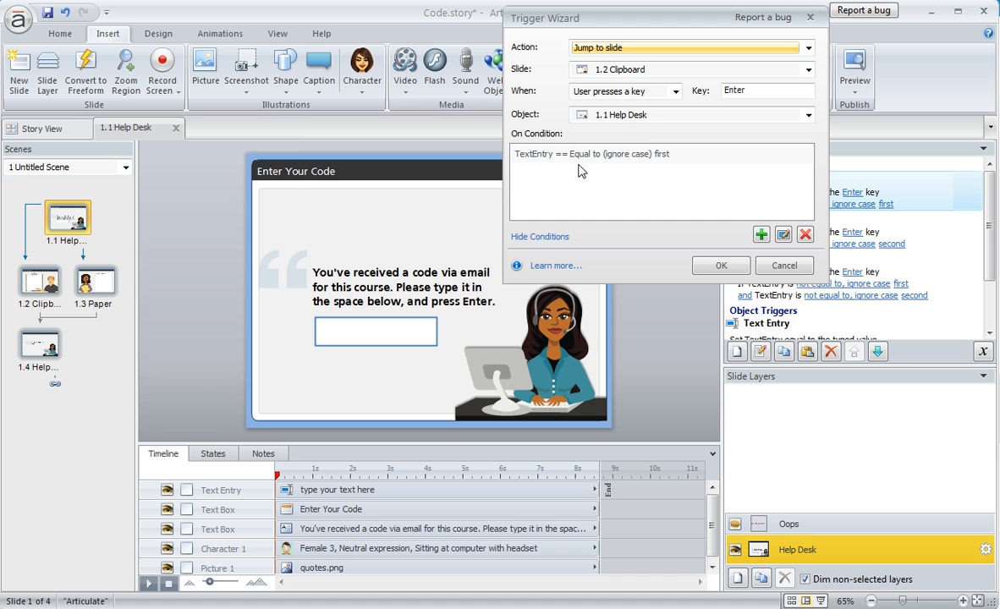
# Select the TextEntry equals 'first' condition and highlight its value for editing
pyautogui.click(592, 154)
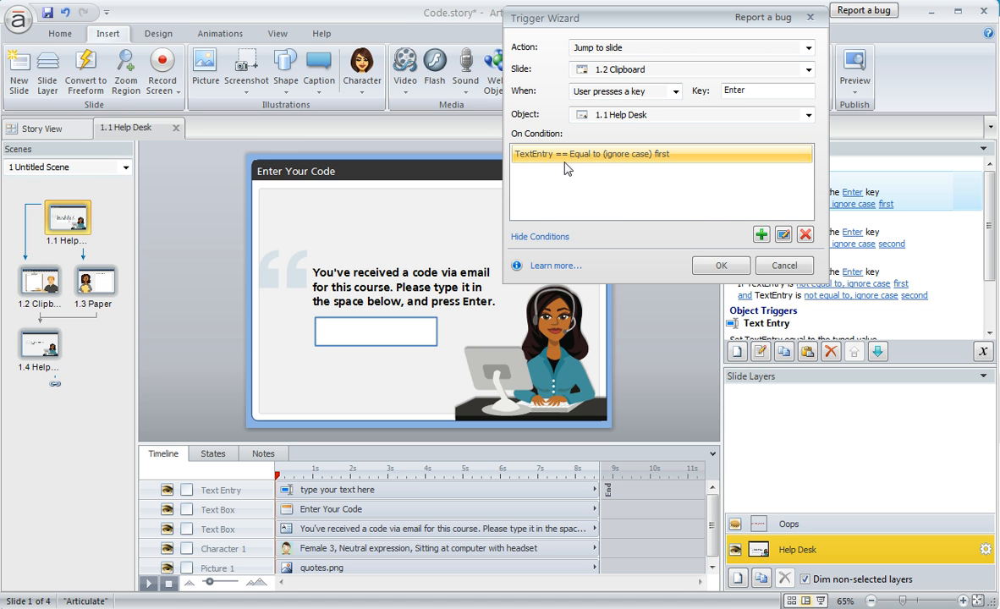
pyautogui.moveTo(601, 166)
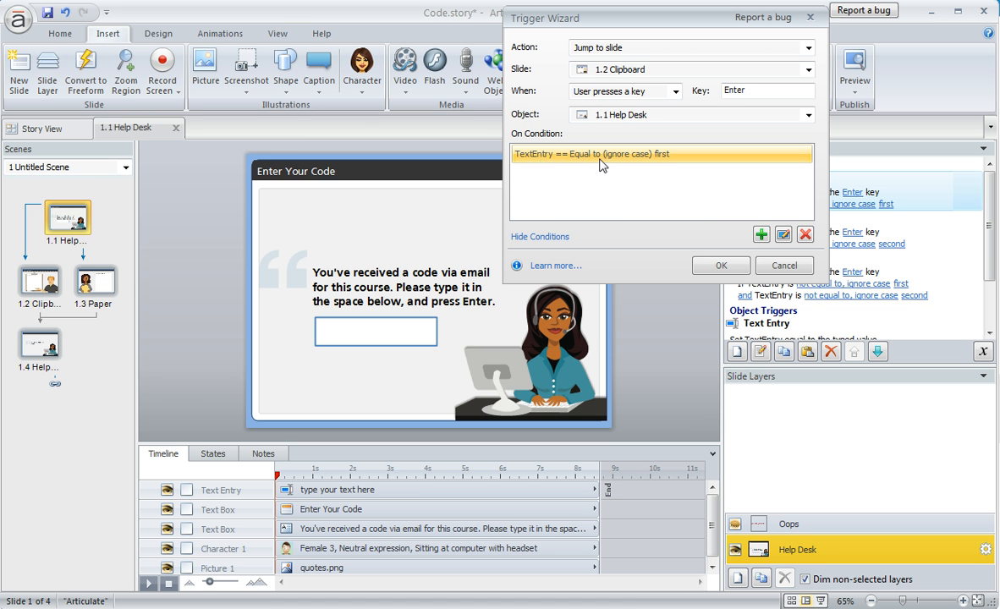
pyautogui.moveTo(675, 162)
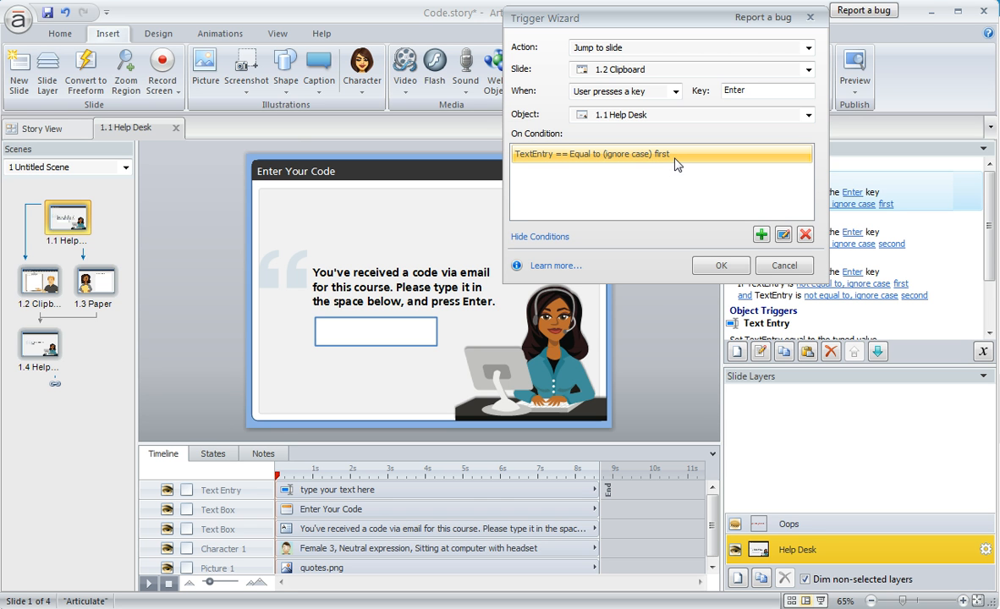
pyautogui.moveTo(659, 161)
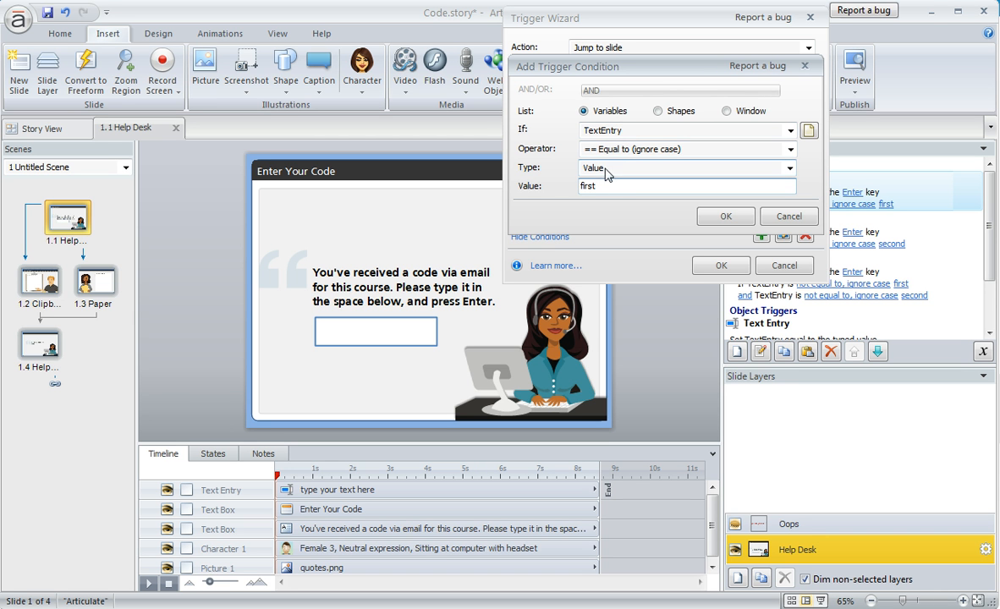
pyautogui.doubleClick(589, 185)
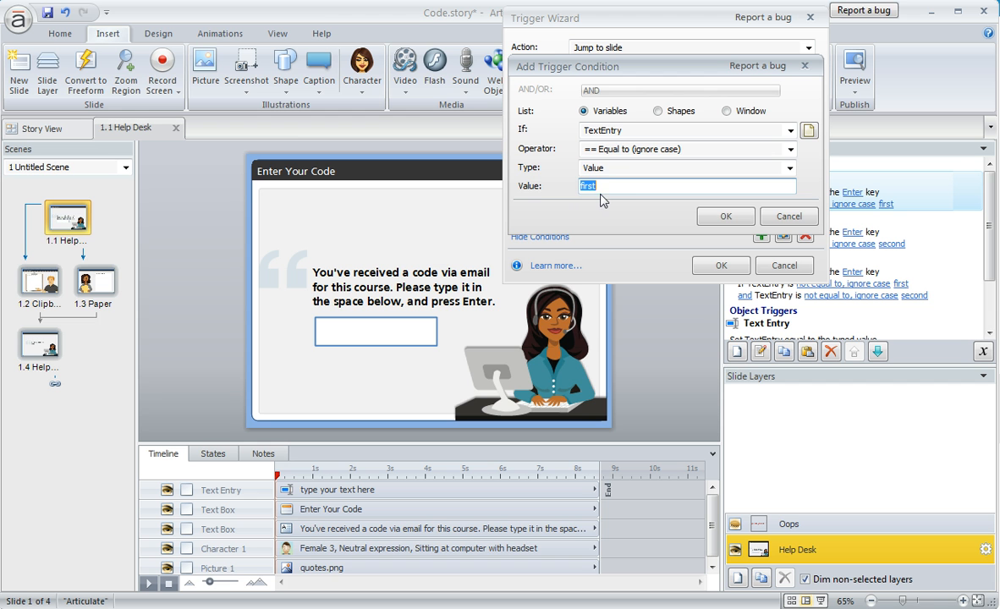
# Keep the '== Equal to (ignore case)' operator and confirm the condition
pyautogui.click(789, 149)
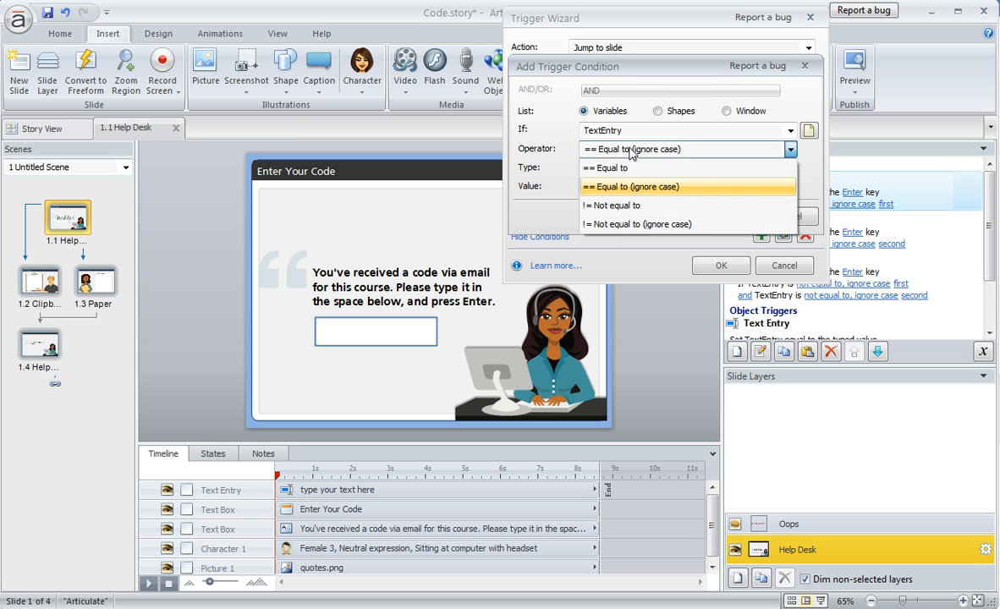
pyautogui.moveTo(658, 189)
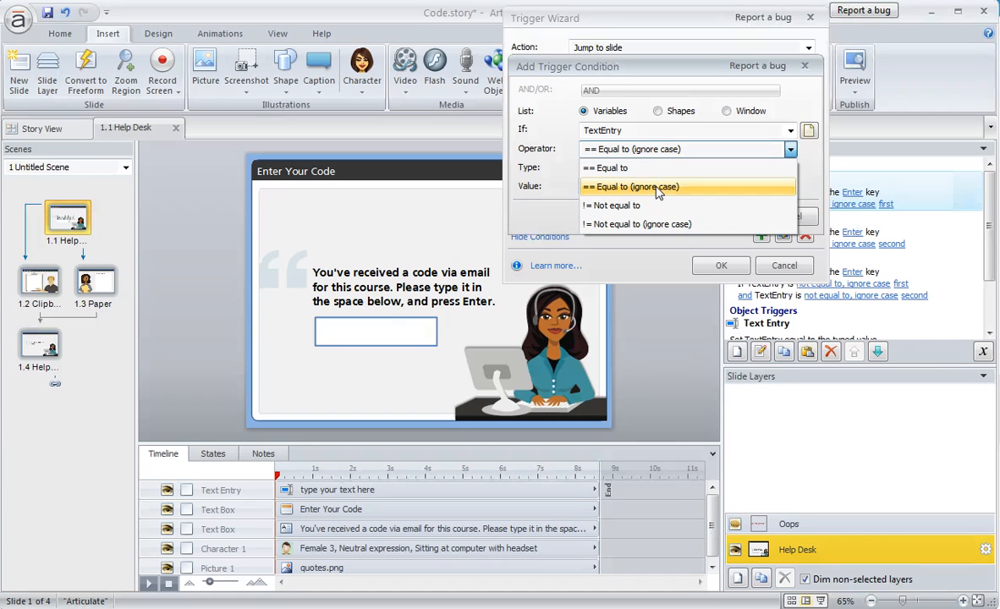
pyautogui.click(653, 186)
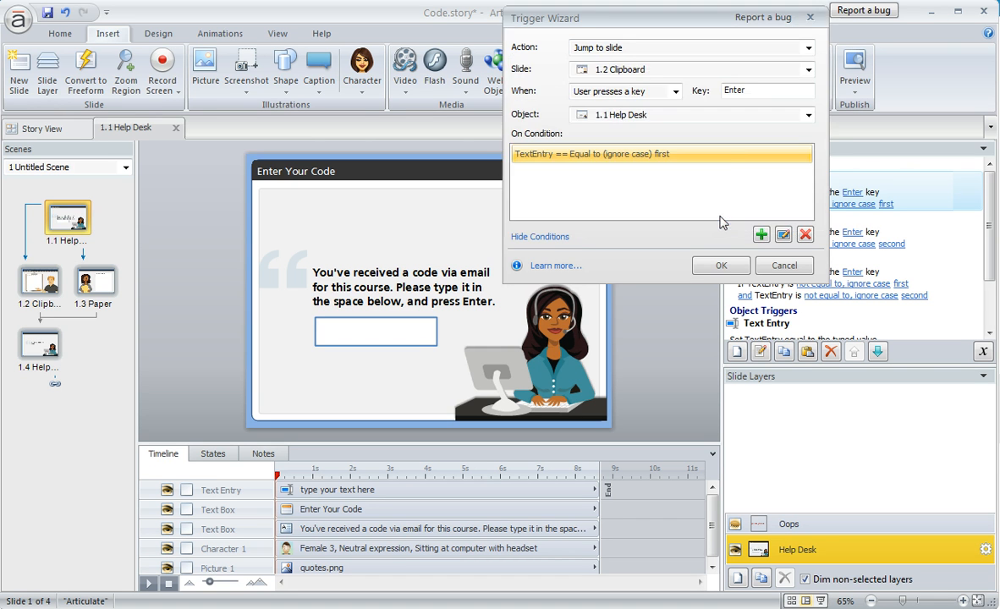
# Confirm the Clipboard trigger, then review the Paper trigger's TextEntry equals 'second' condition and confirm it
pyautogui.click(721, 264)
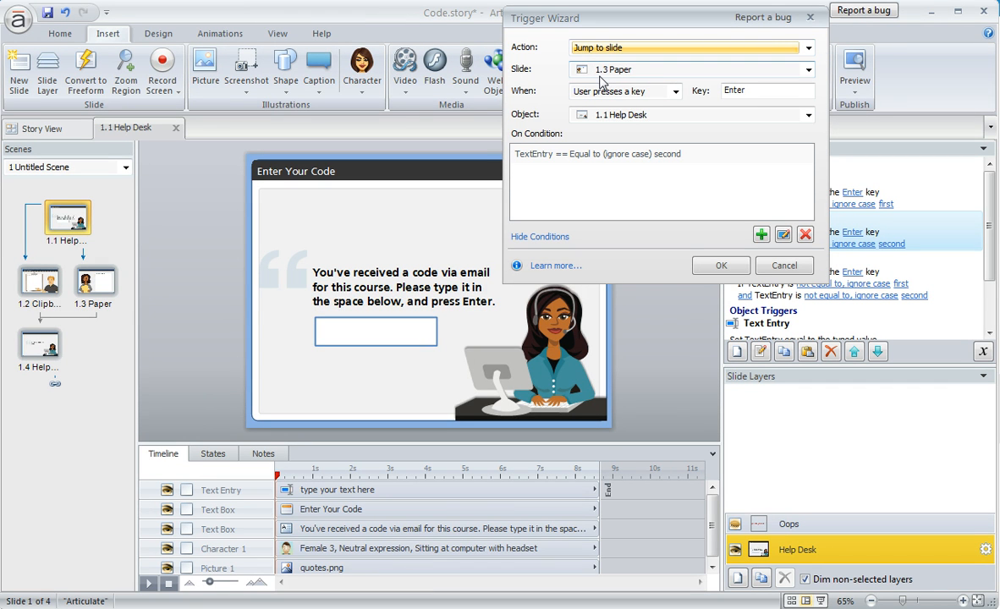
pyautogui.moveTo(281, 278)
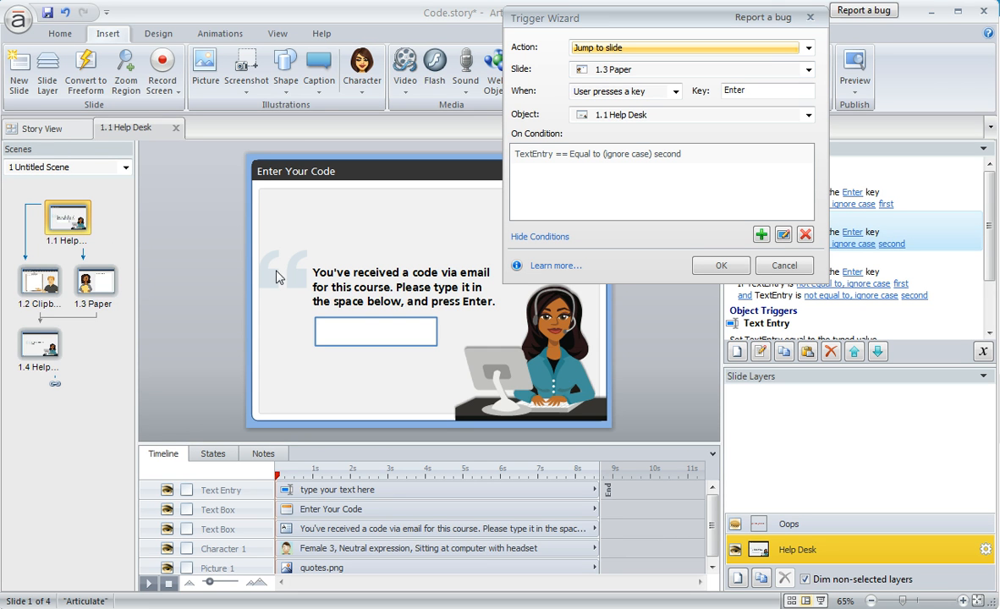
pyautogui.moveTo(608, 137)
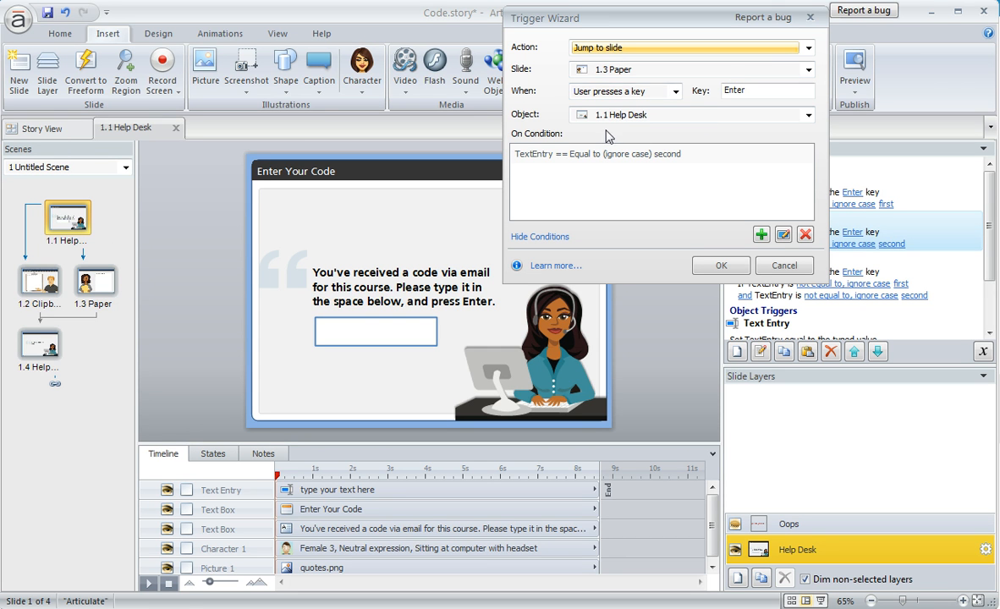
pyautogui.click(597, 154)
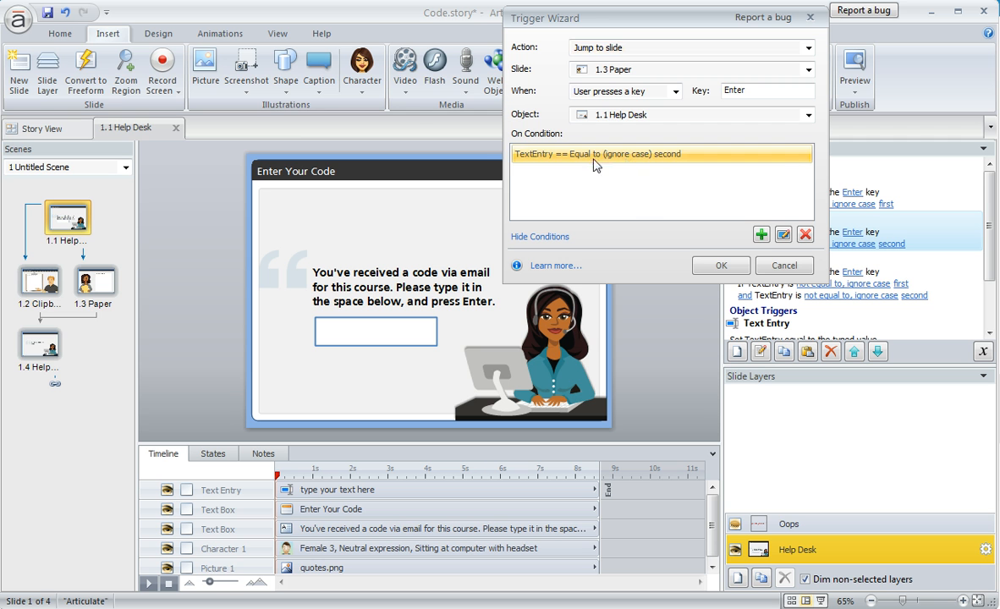
pyautogui.moveTo(667, 168)
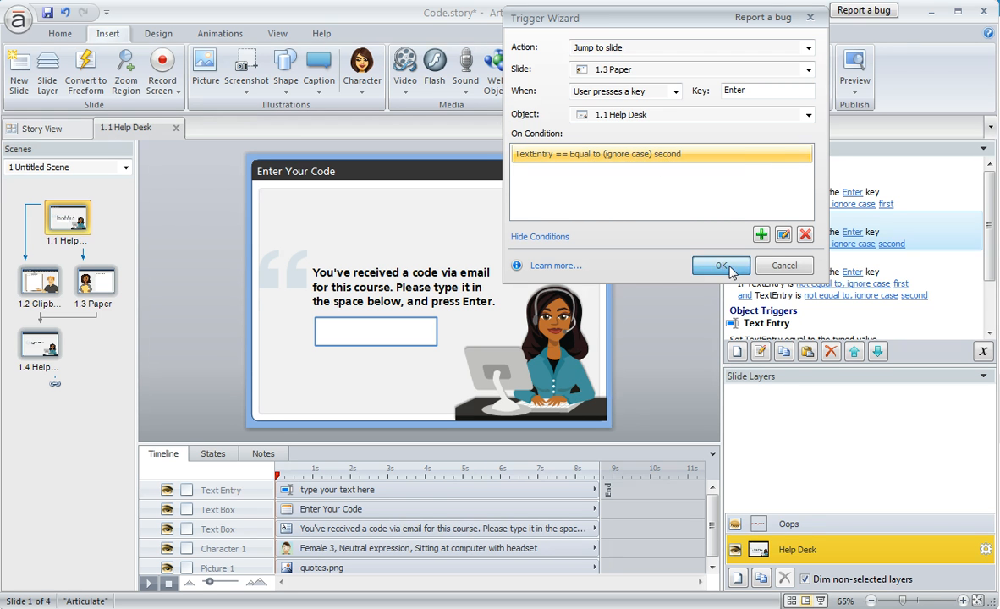
pyautogui.click(721, 264)
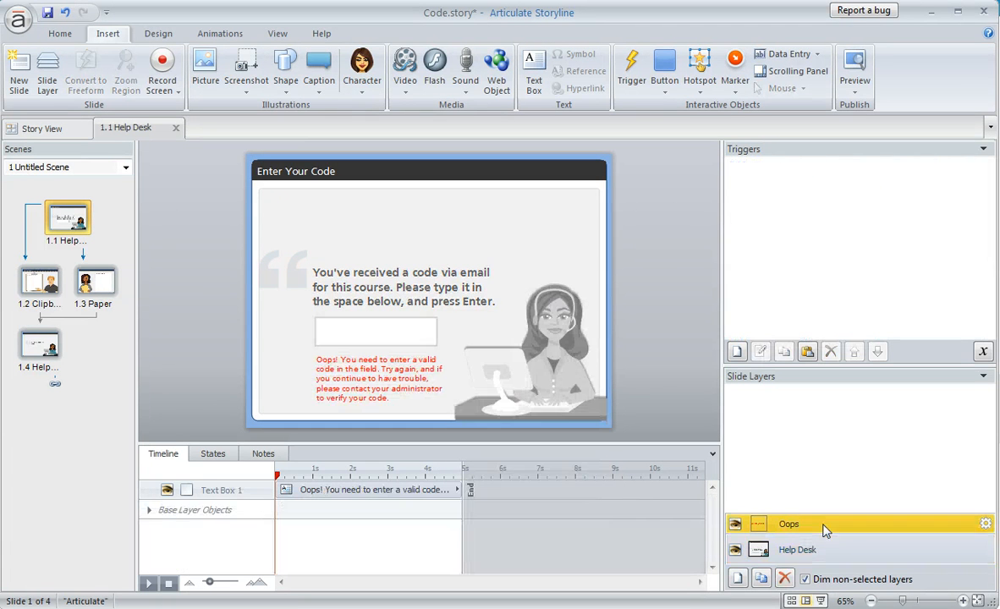
pyautogui.moveTo(583, 426)
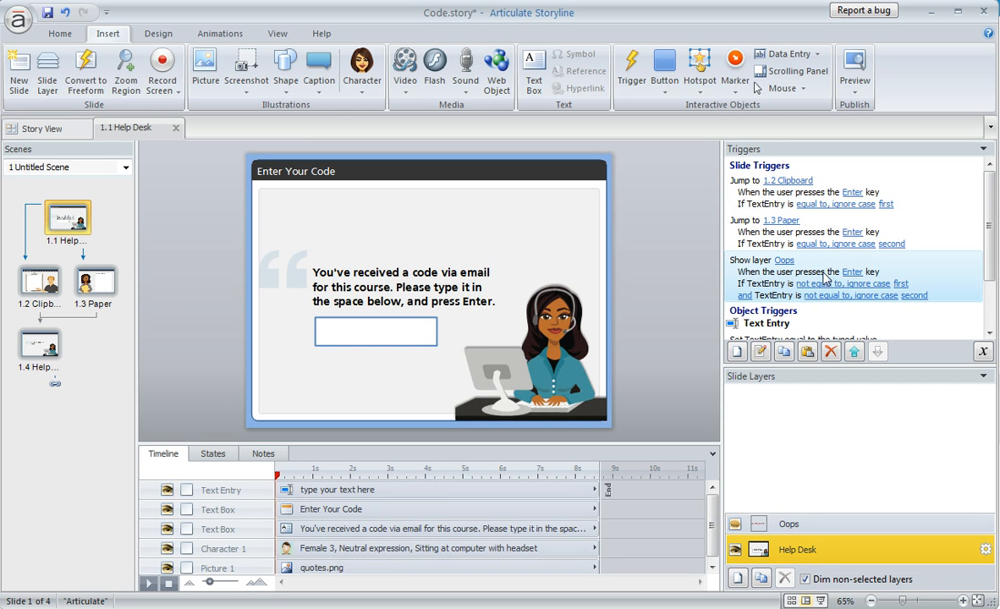
pyautogui.moveTo(911, 294)
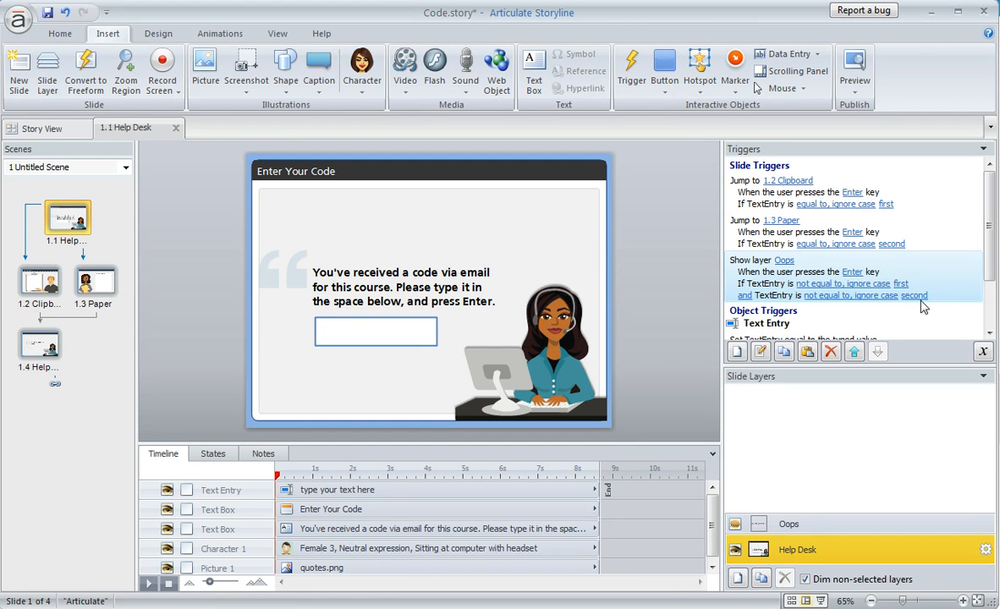
pyautogui.moveTo(657, 355)
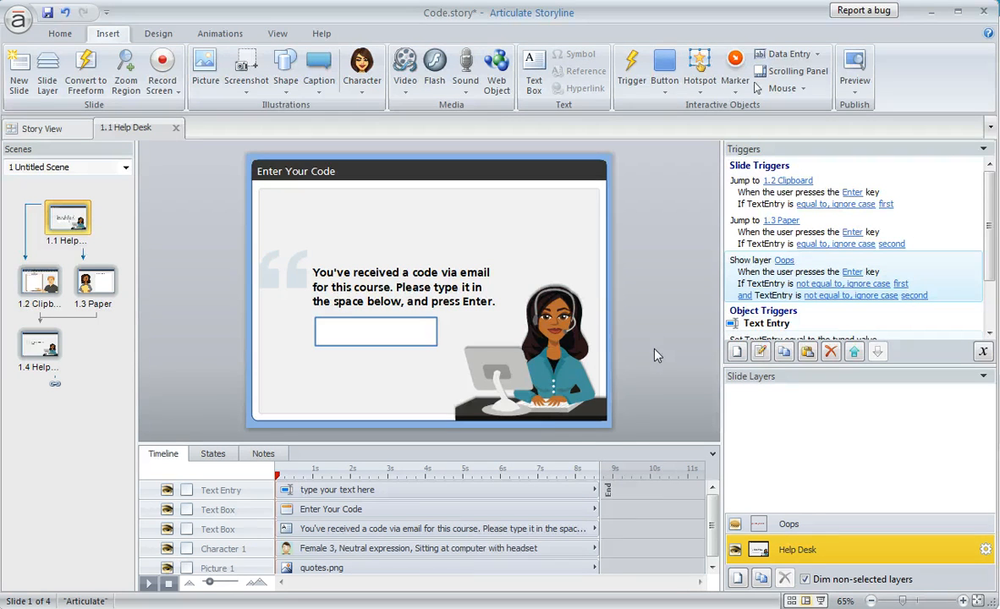